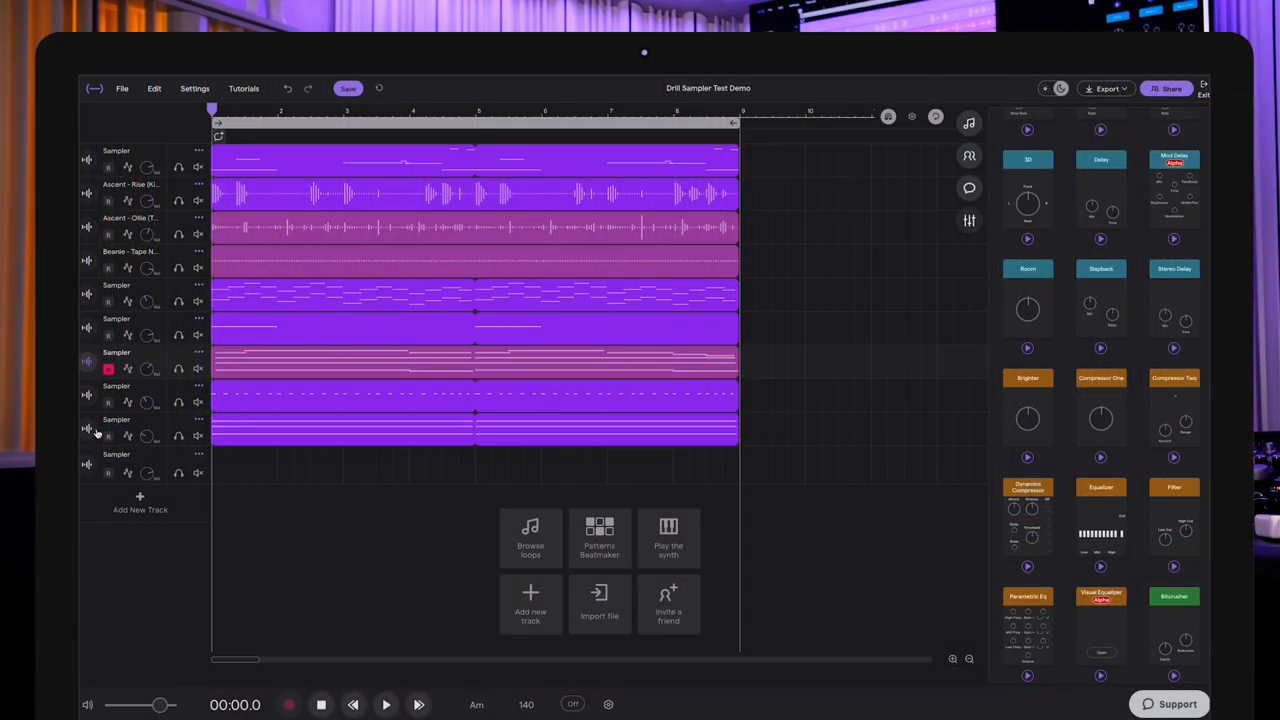
Open the sampler editor and view its Equalizer, Clipper, Vibrato, Chorus, Room, Equalizer chain
click(385, 704)
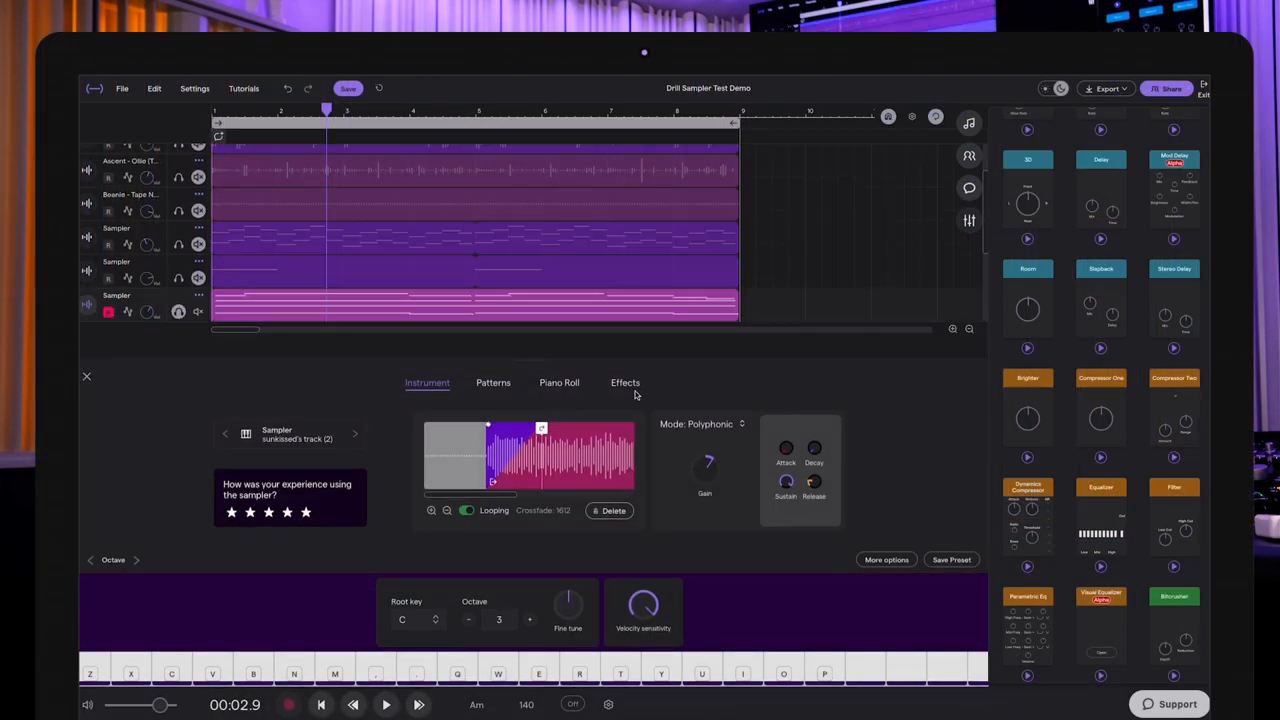
click(625, 382)
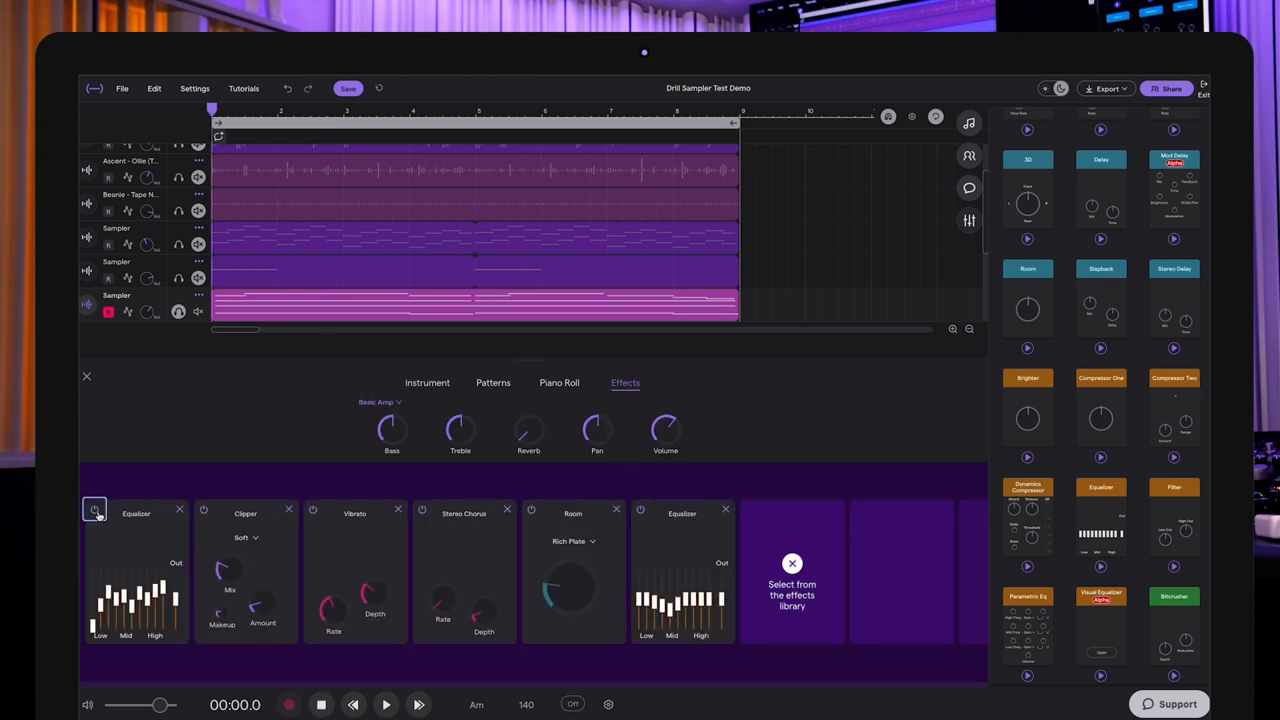
Toggle the first Equalizer off and on during playback, then move to the next sampler track
click(385, 704)
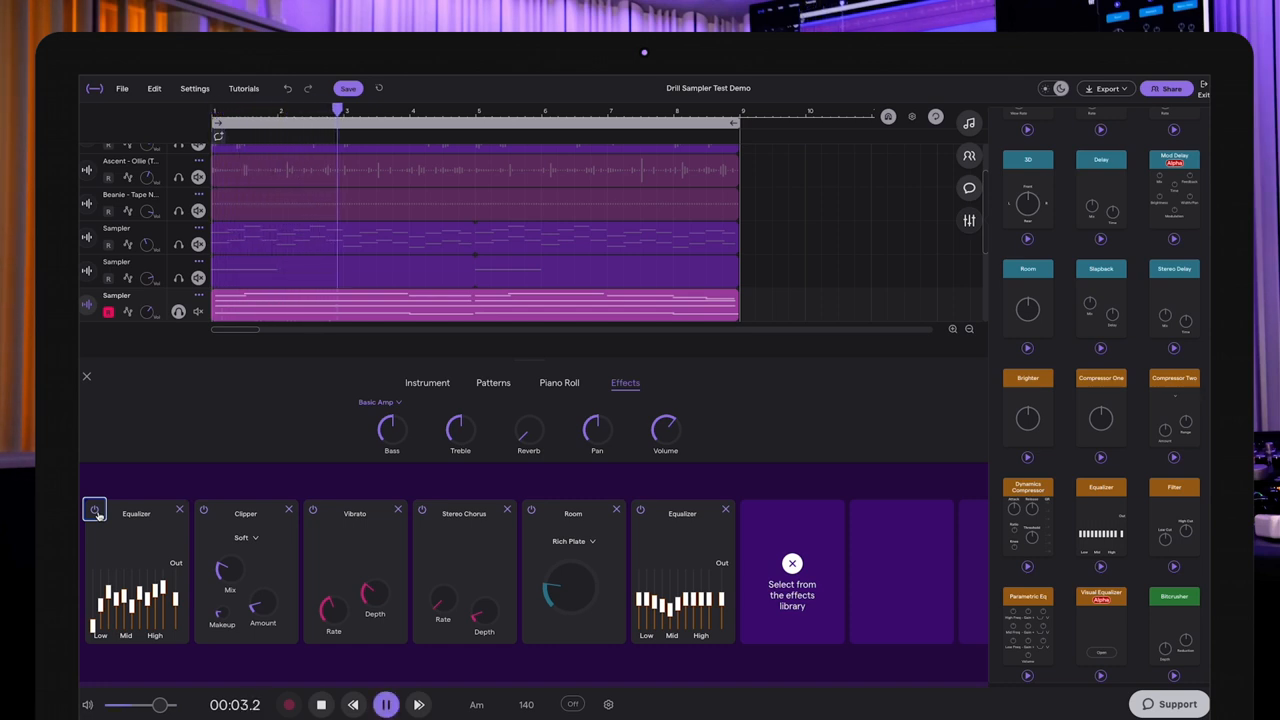
click(385, 704)
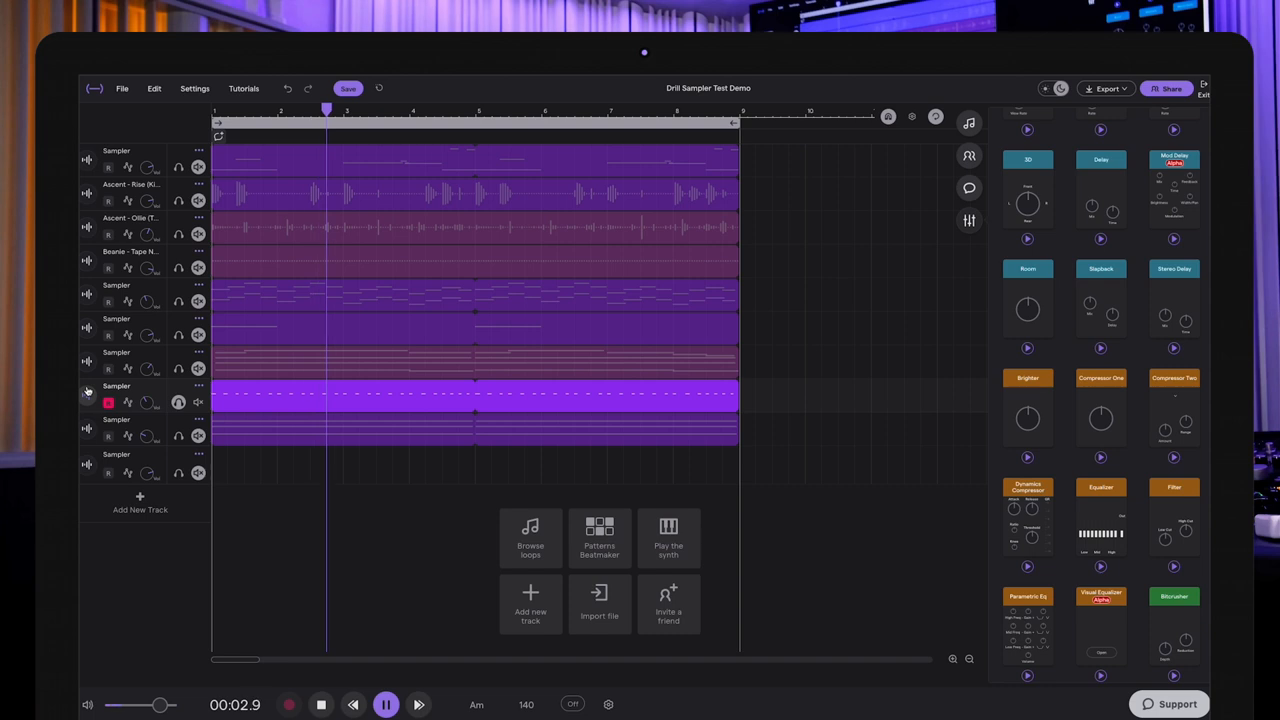
click(385, 704)
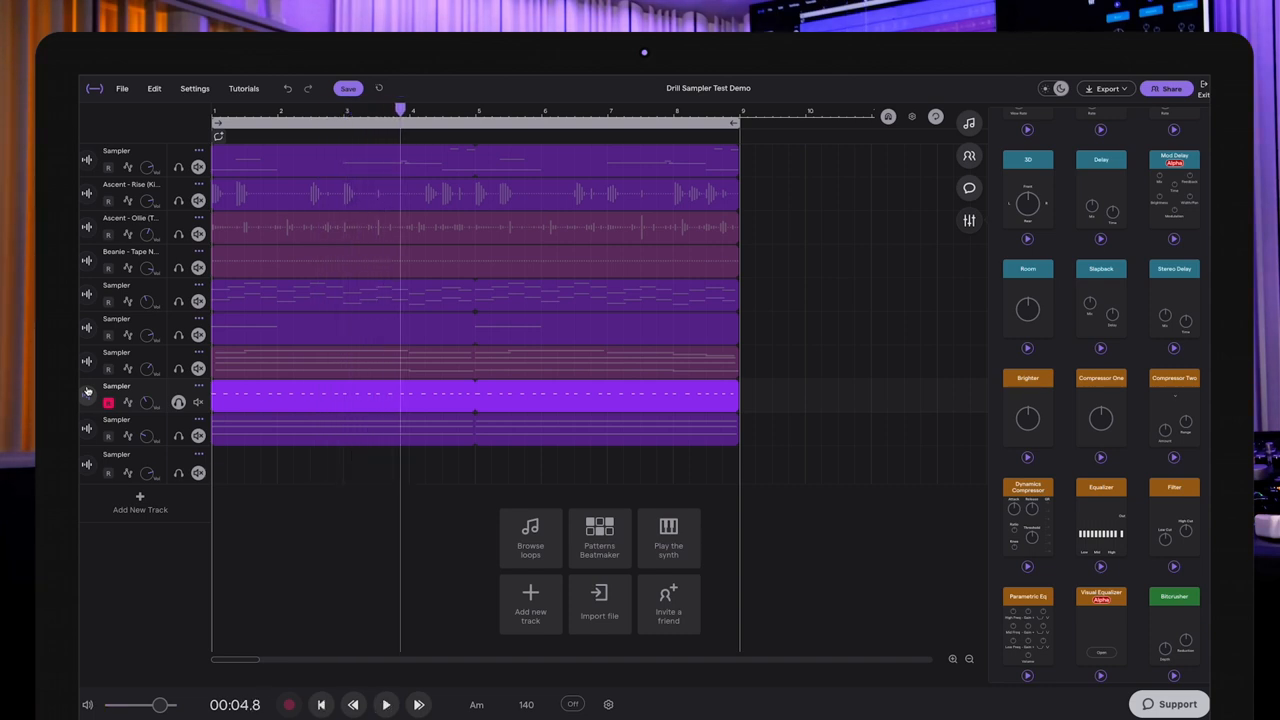